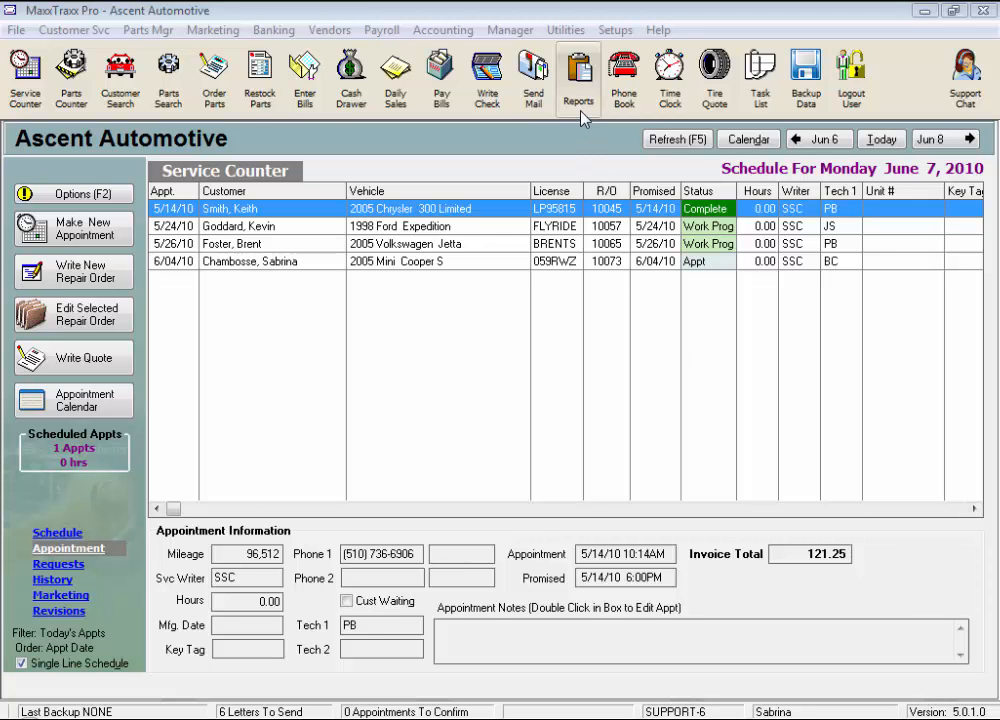
Choose the Labor Services List report from the Labor category in the Report Manager
left_click(578, 76)
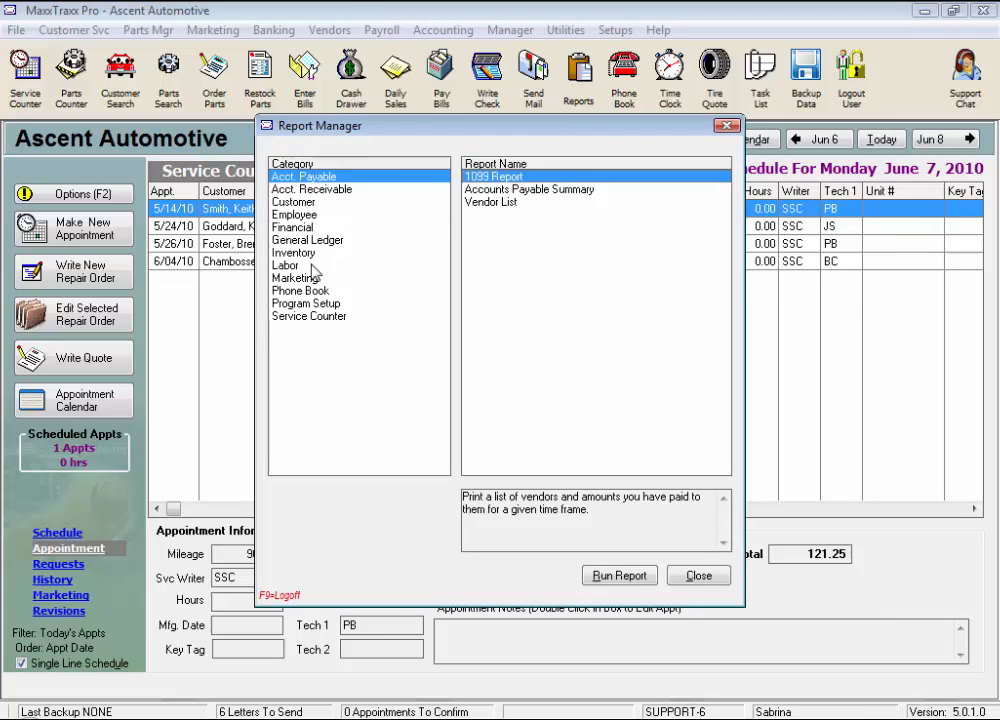
left_click(286, 264)
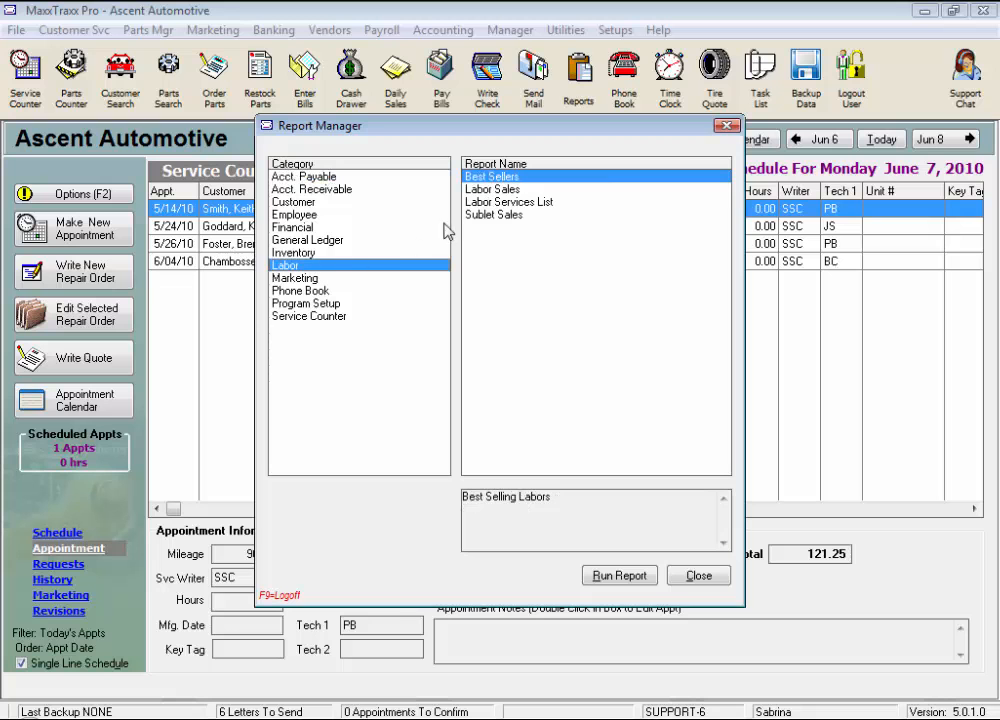
left_click(508, 200)
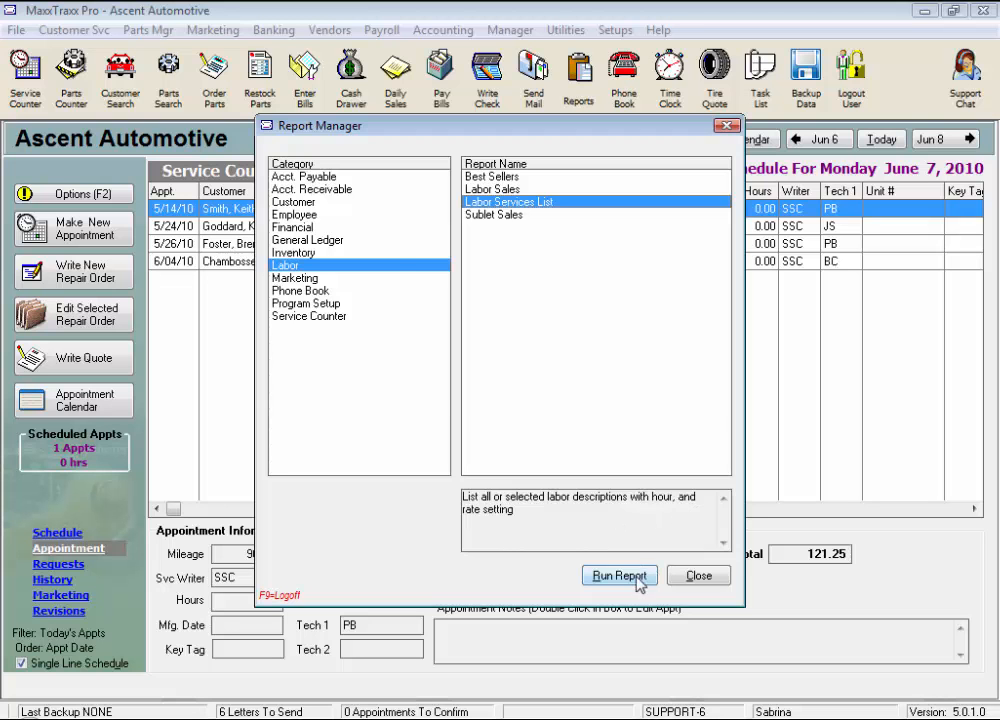
Run the report, try the Labor Code and Labor Description filters, then reset to All Labors
left_click(620, 576)
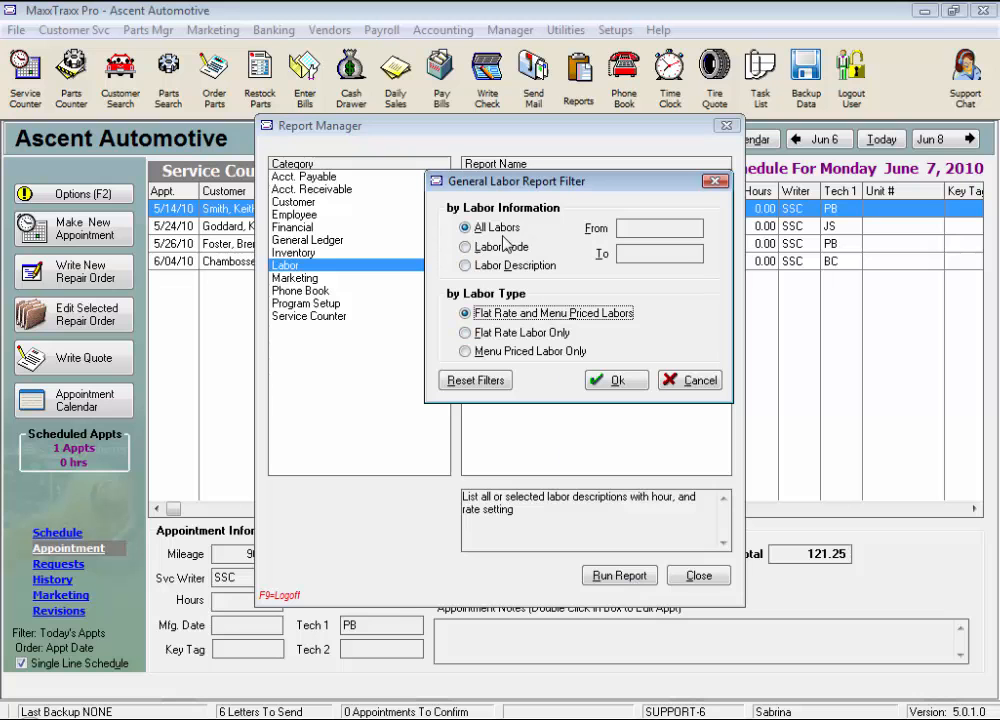
left_click(464, 248)
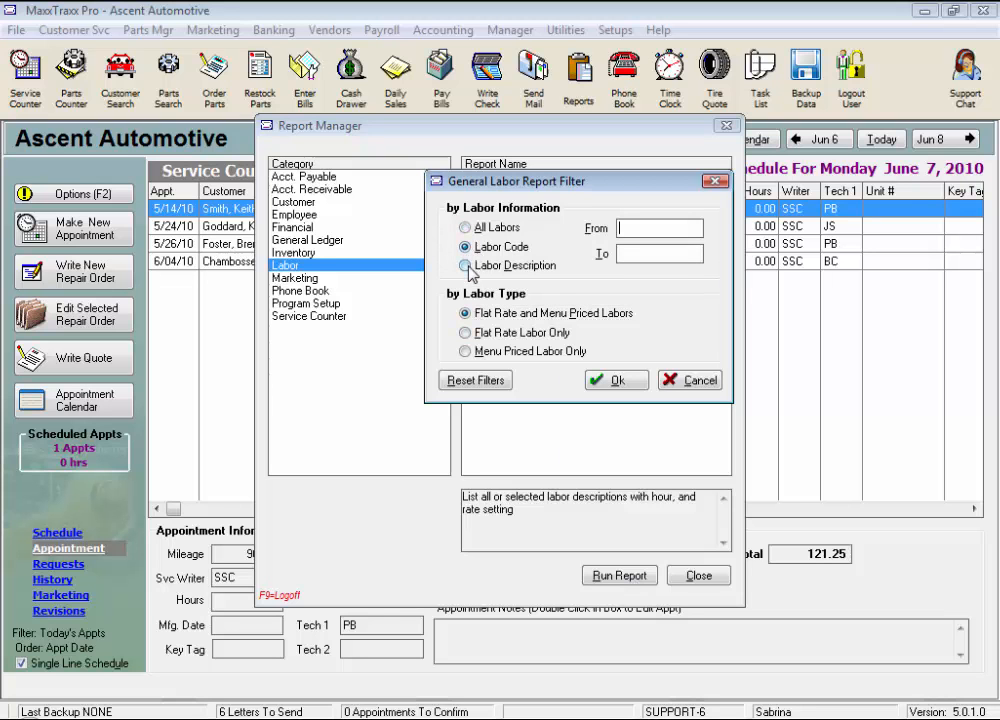
left_click(464, 264)
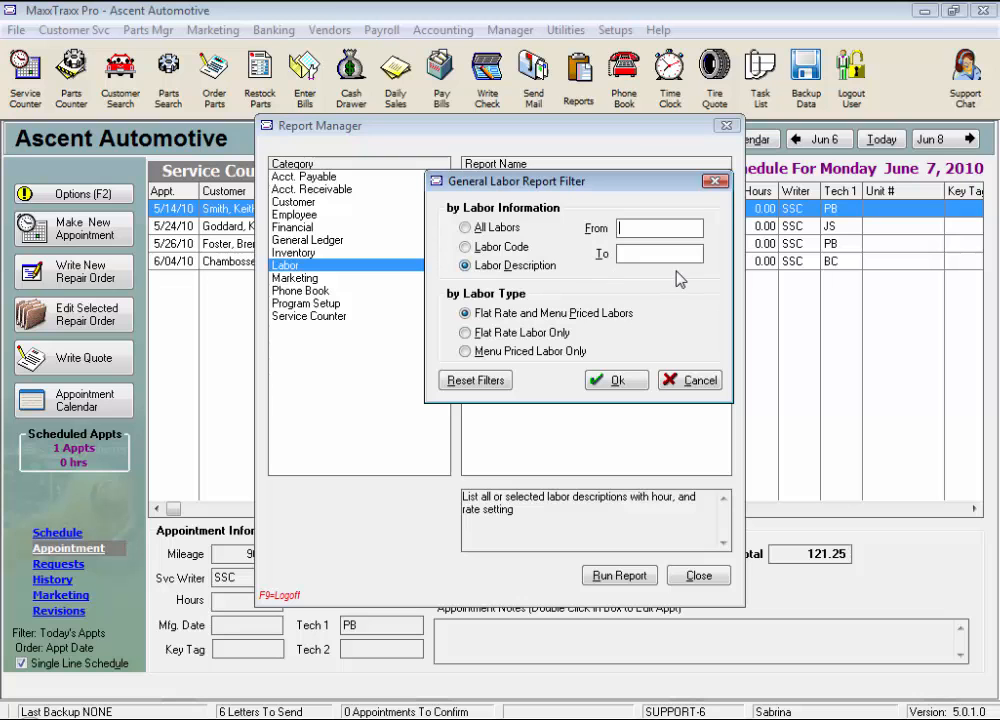
mouse_move(650, 276)
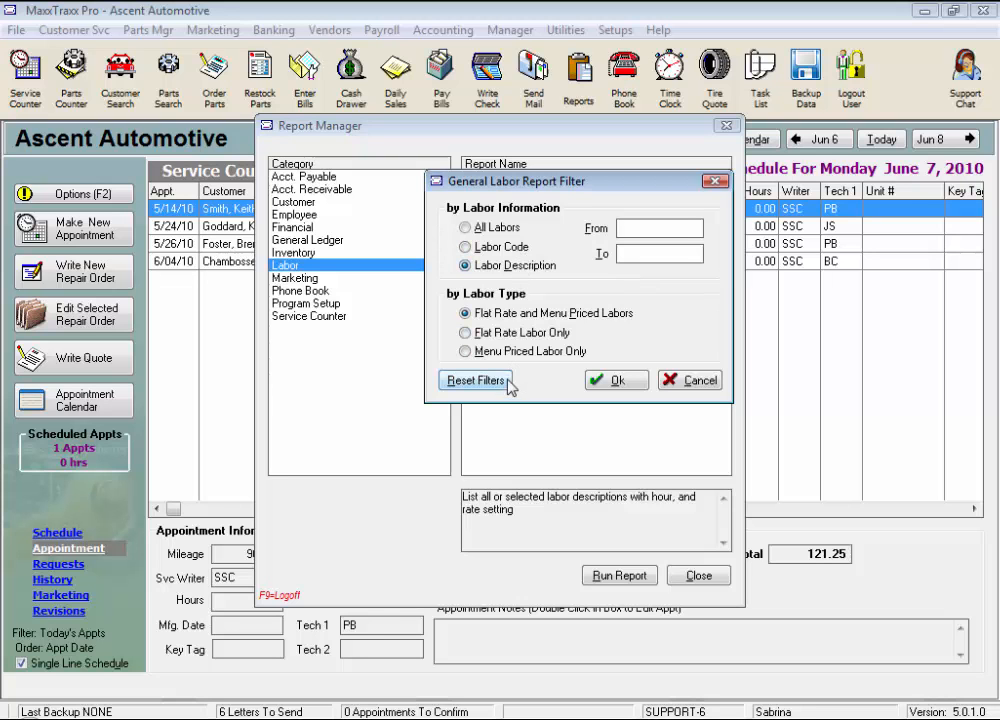
left_click(476, 380)
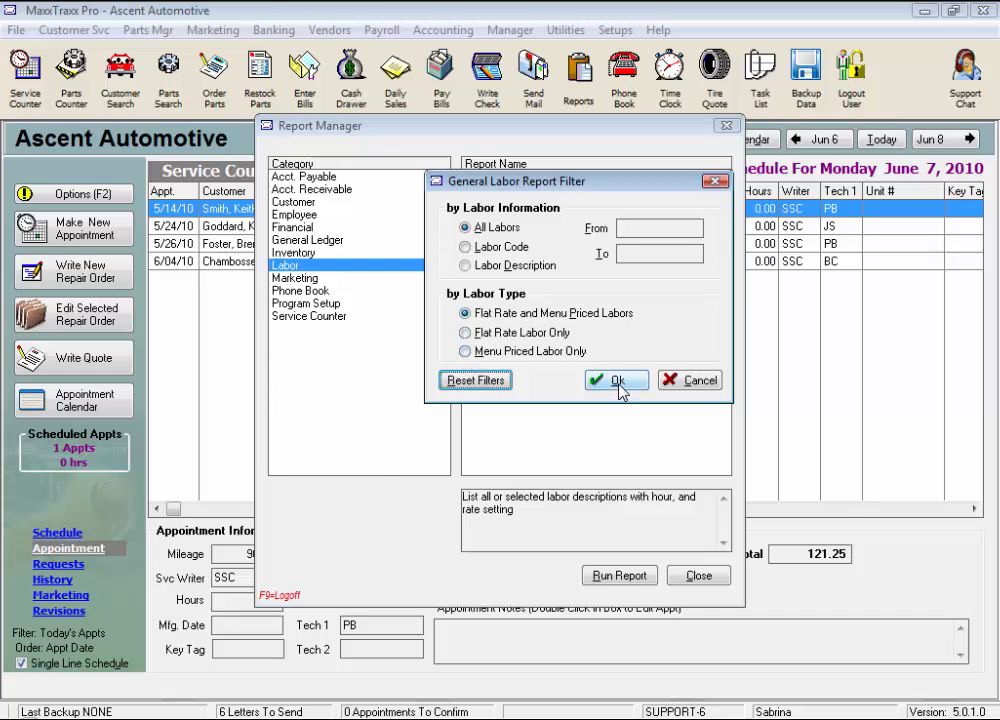
Generate the General Labor report preview at page width, review it, then close it
left_click(616, 380)
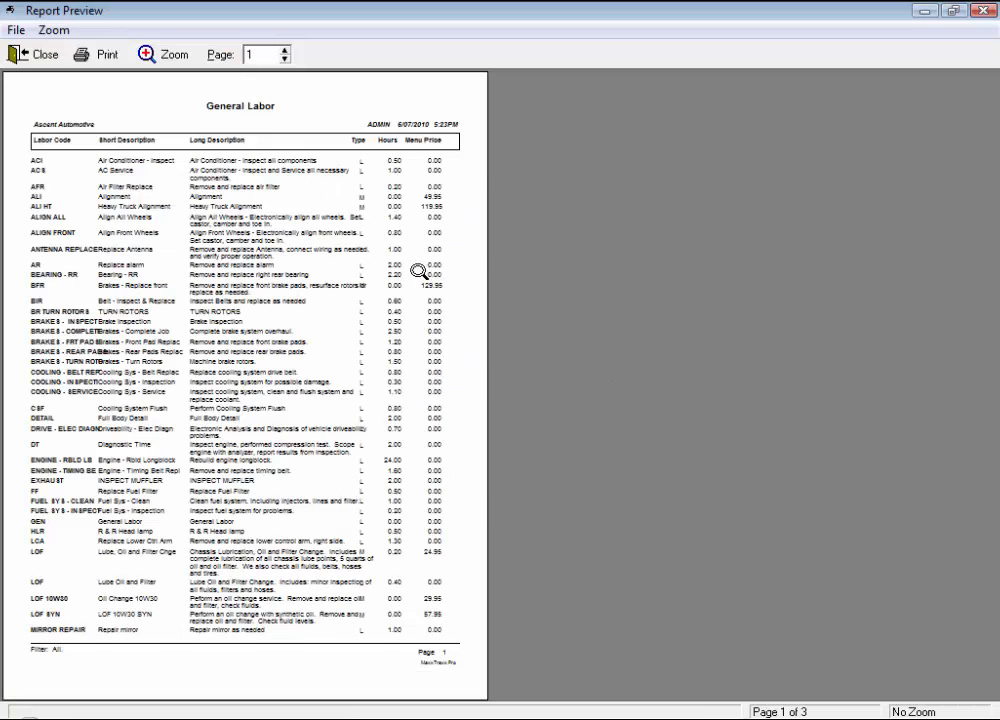
left_click(162, 54)
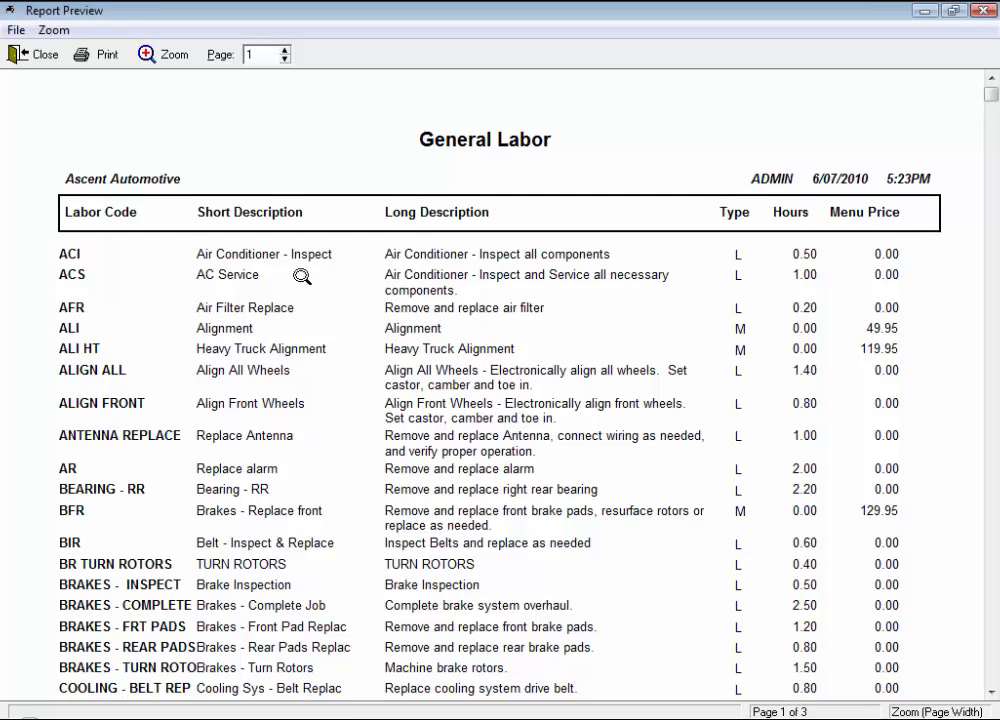
mouse_move(440, 272)
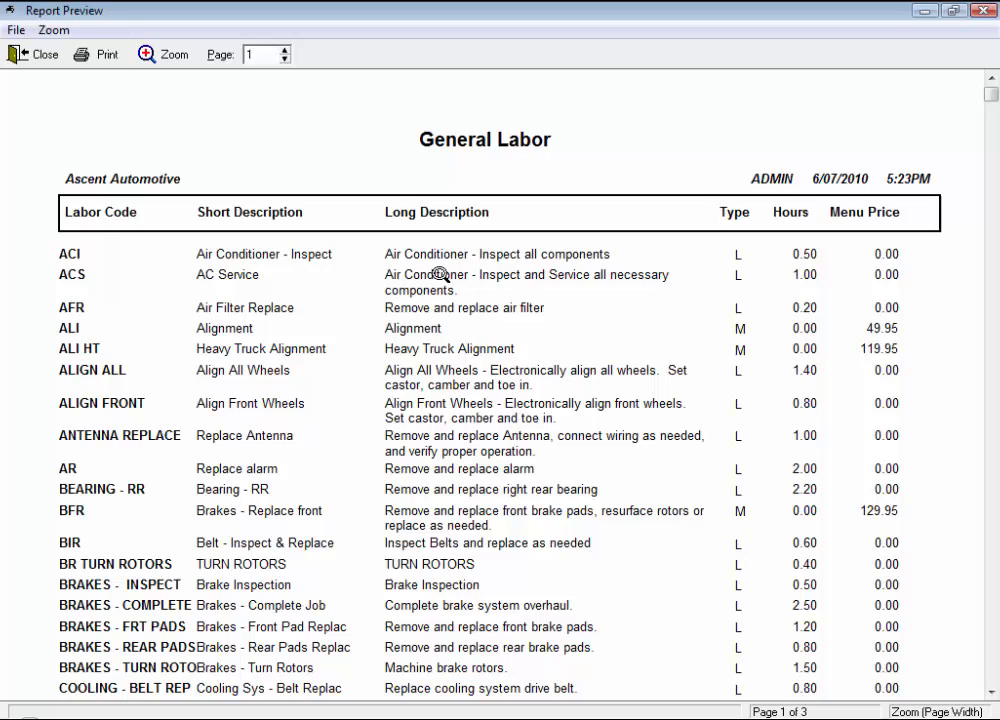
mouse_move(544, 298)
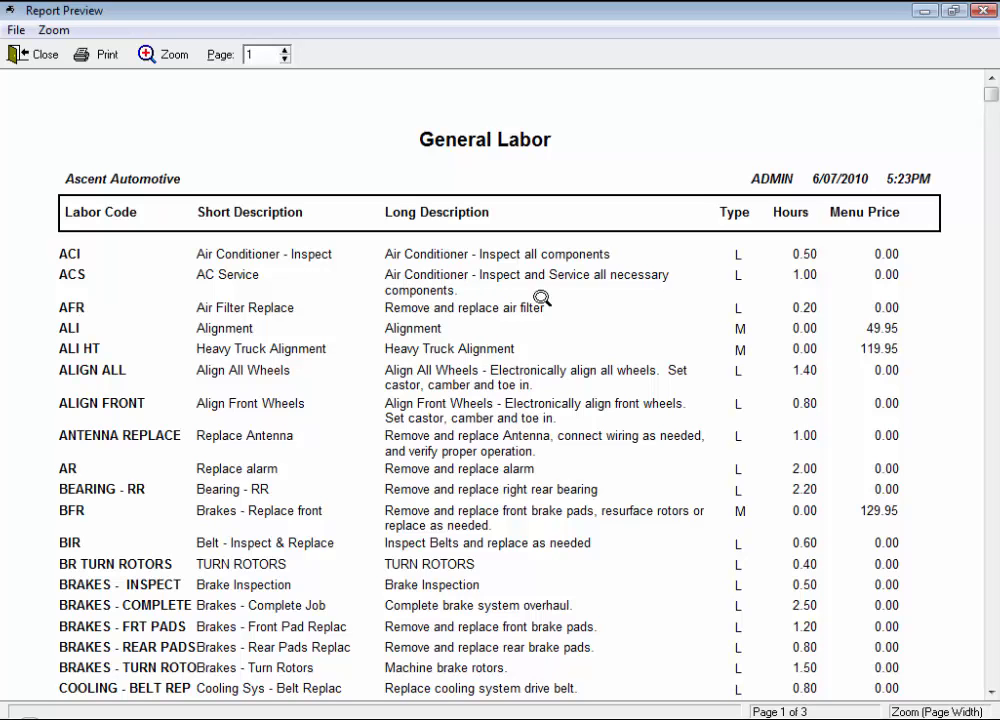
mouse_move(704, 296)
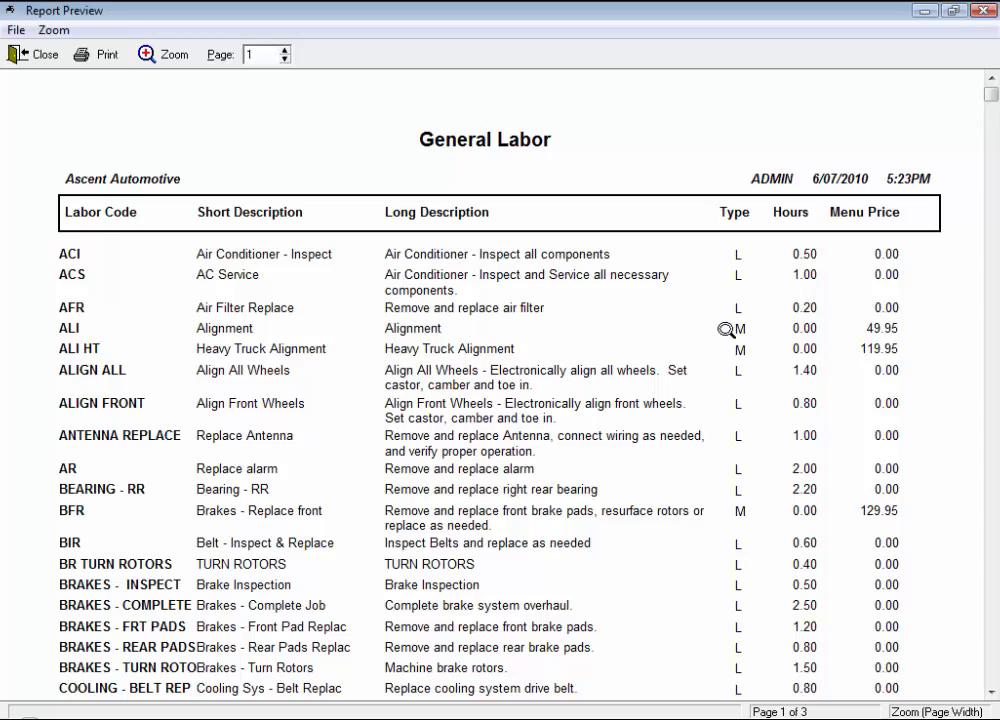
mouse_move(762, 352)
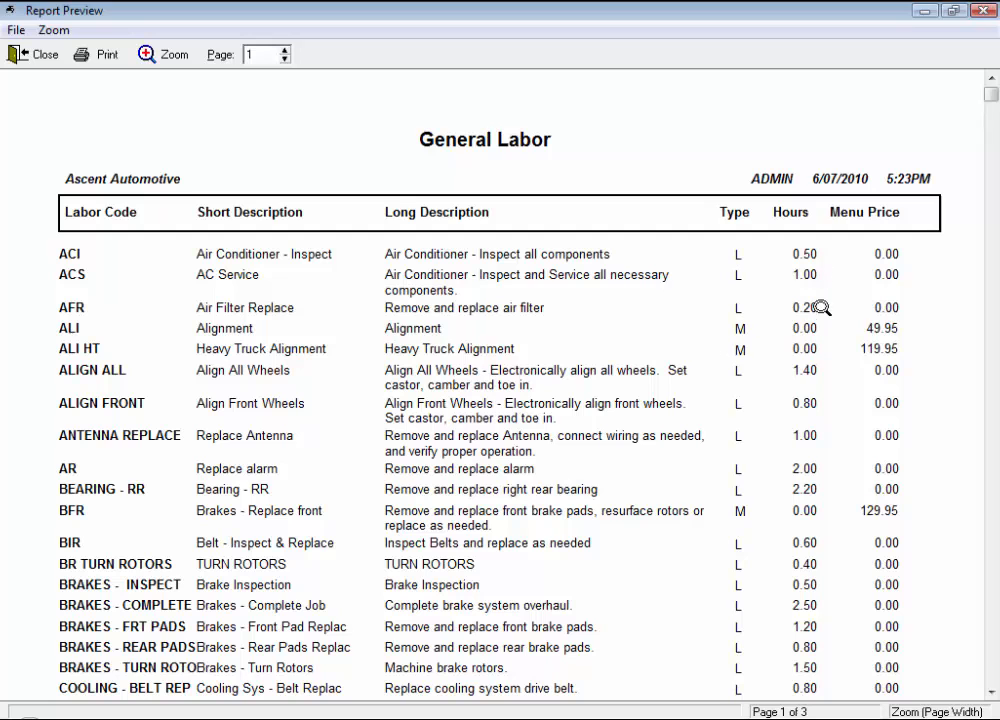
mouse_move(864, 350)
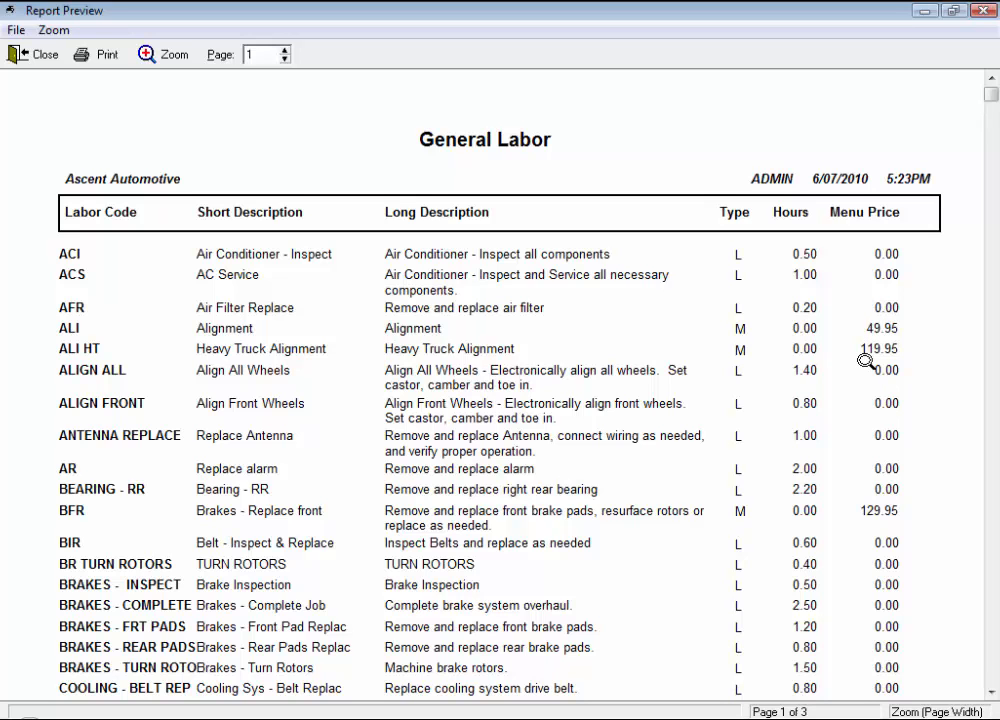
mouse_move(610, 432)
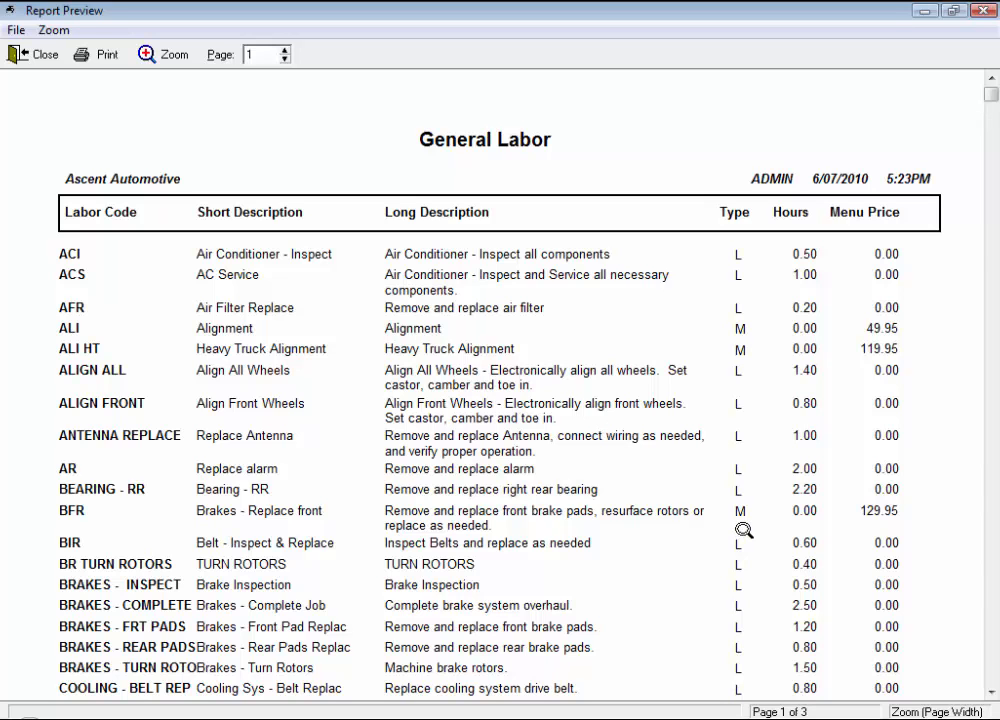
left_click(34, 54)
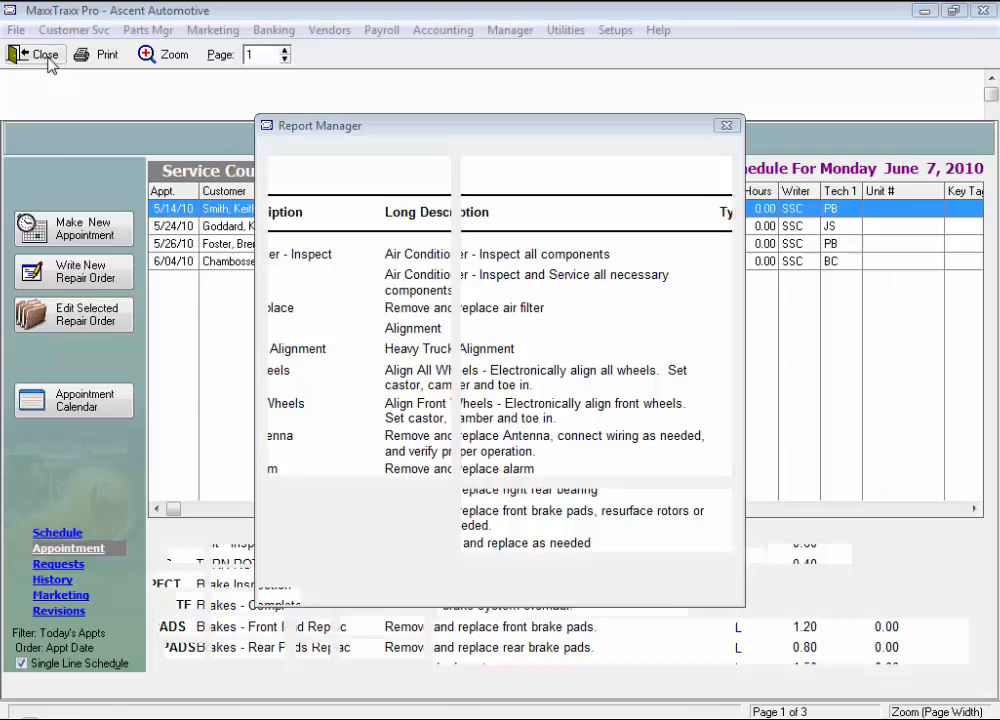